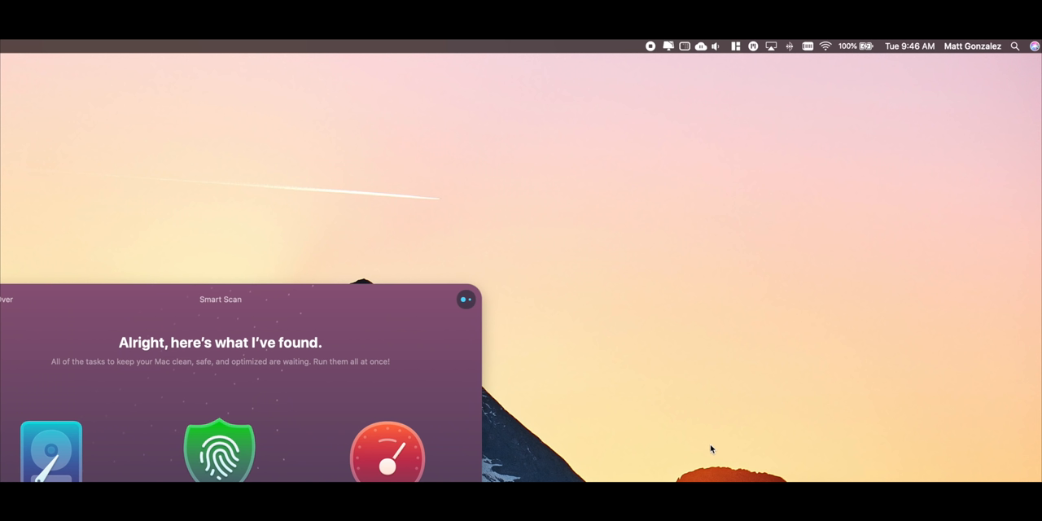
Show CleanMyMac X's menu bar status overview with disk, memory, battery, CPU and network monitors.
left_click(666, 46)
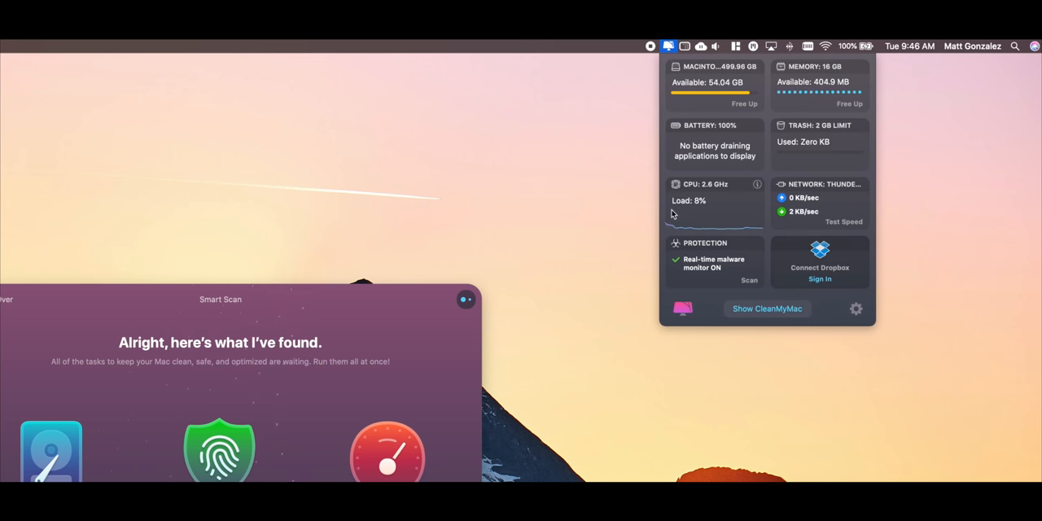
mouse_move(803, 277)
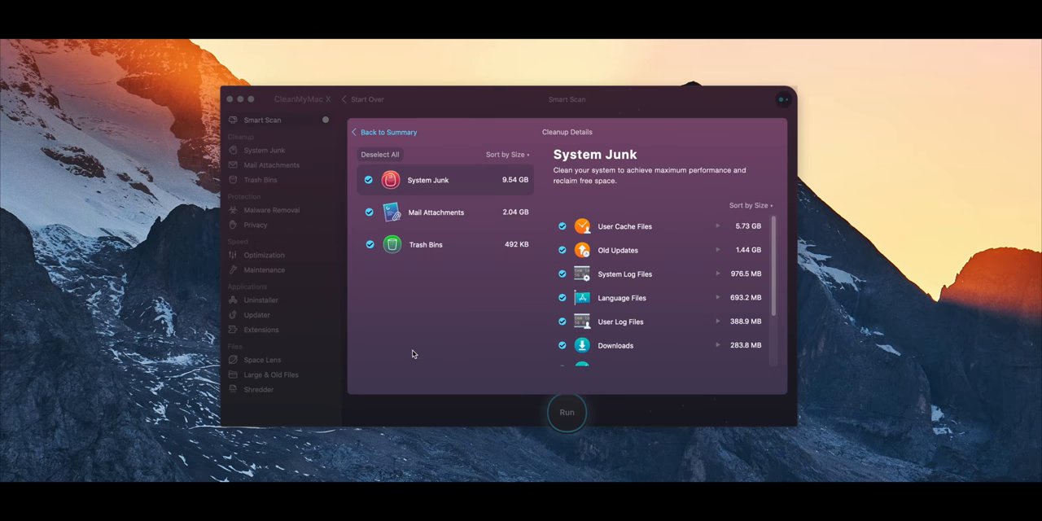
Move through the sidebar from Malware Removal to the Privacy and Optimization module overviews.
scroll("down", 3)
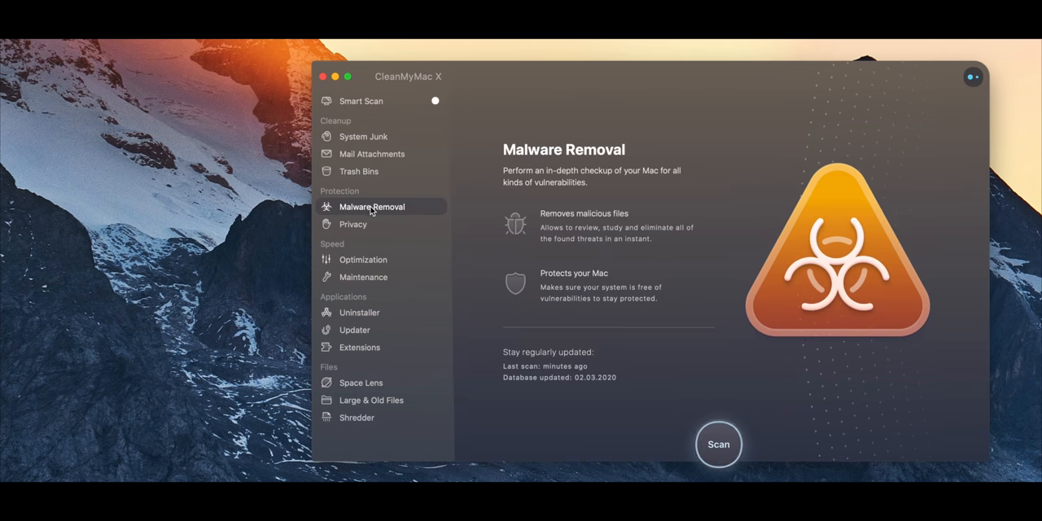
mouse_move(368, 226)
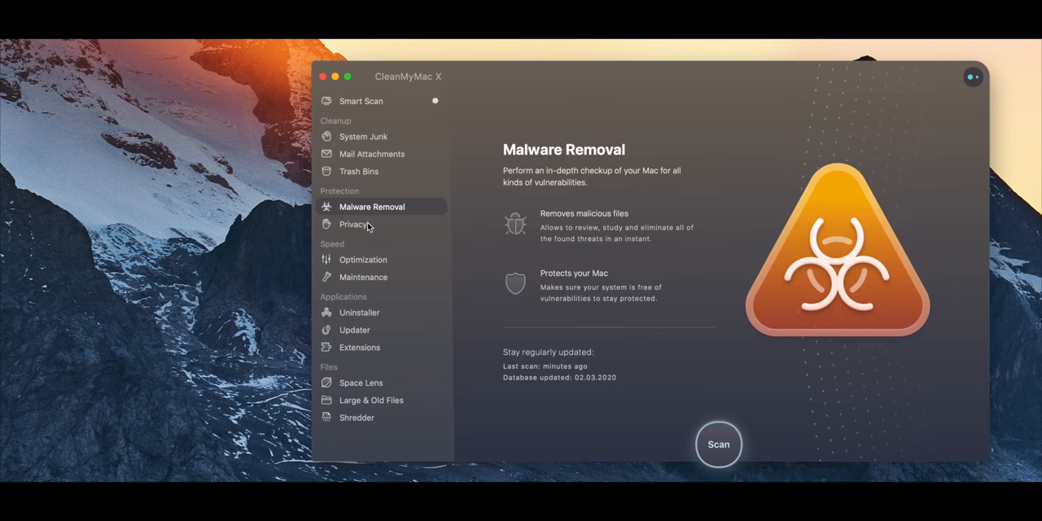
left_click(352, 225)
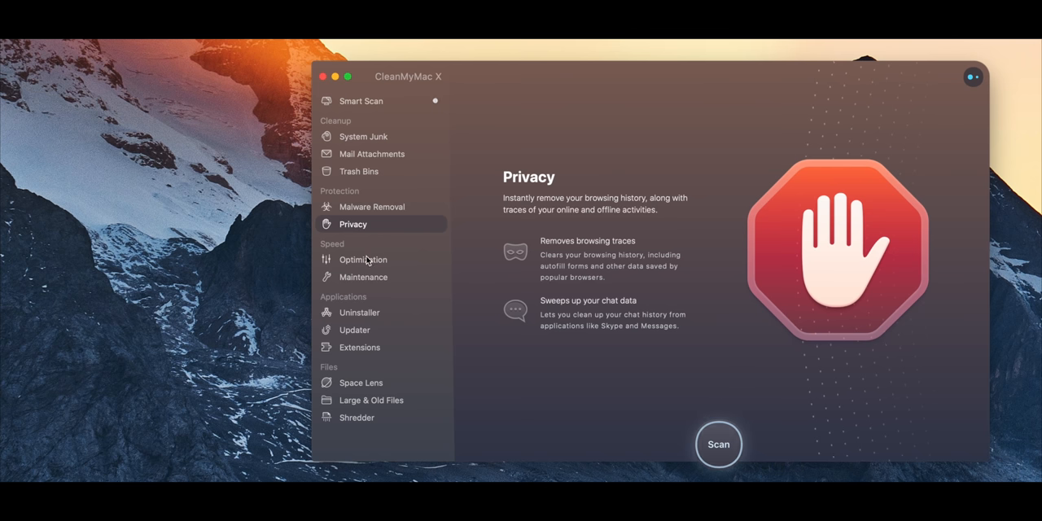
left_click(361, 258)
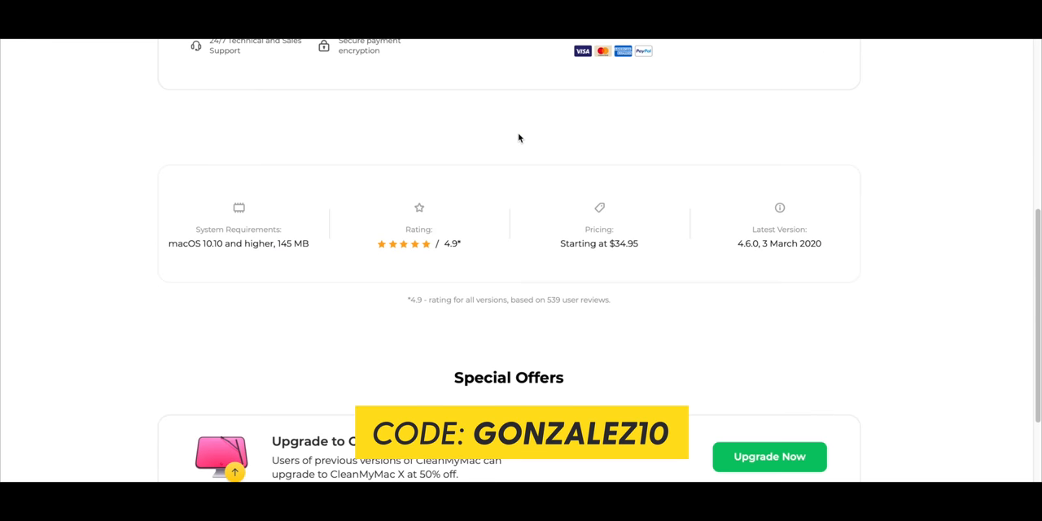
Reach the Special Offers section and choose 'Enter it Now' to supply a coupon code.
scroll("down", 3)
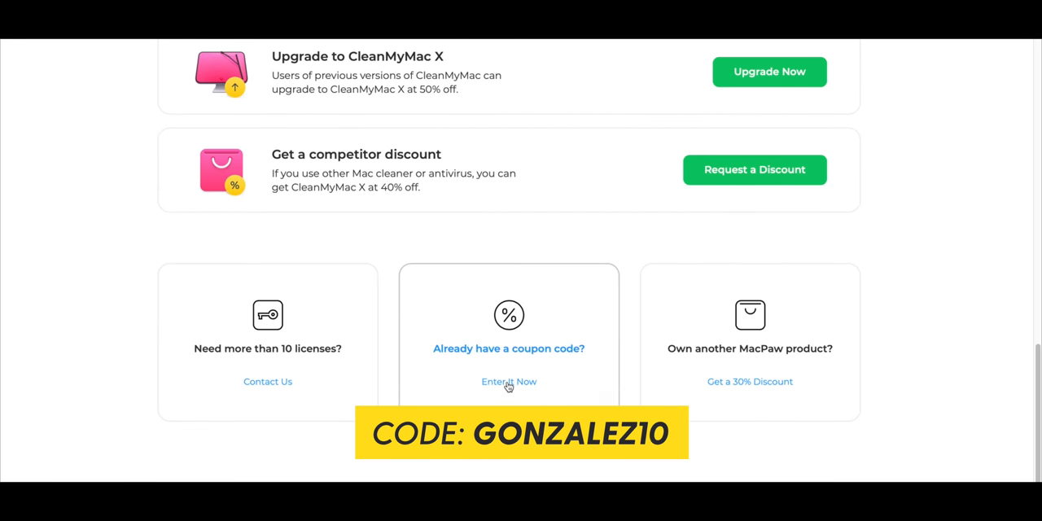
left_click(508, 381)
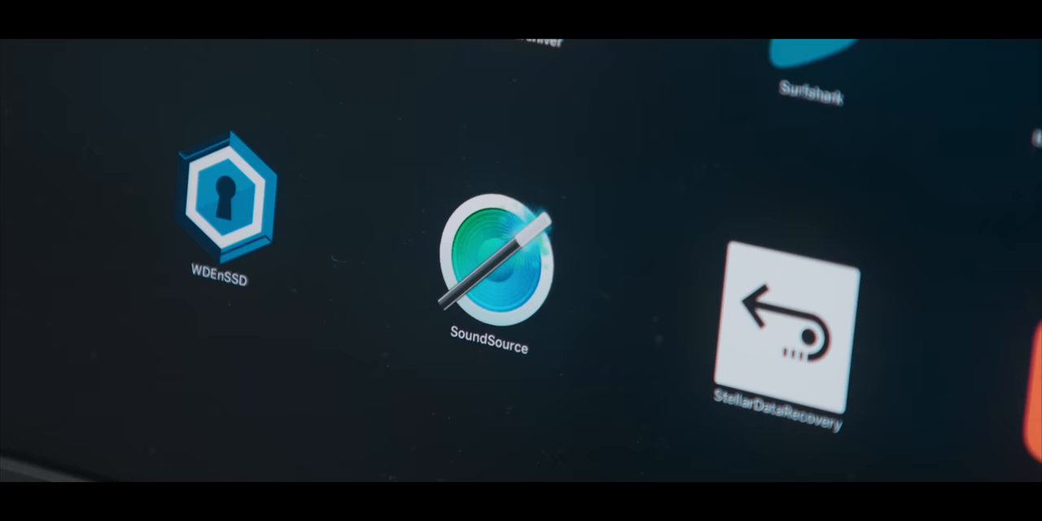
Route system audio output from Scarlett 2i2 USB to MacBook Pro Speakers via SoundSource.
left_click(753, 44)
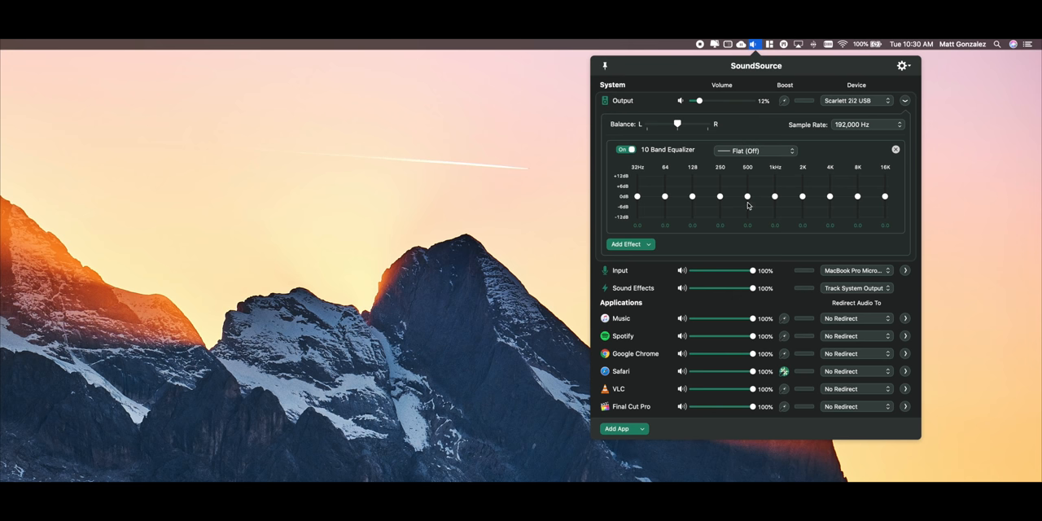
mouse_move(801, 198)
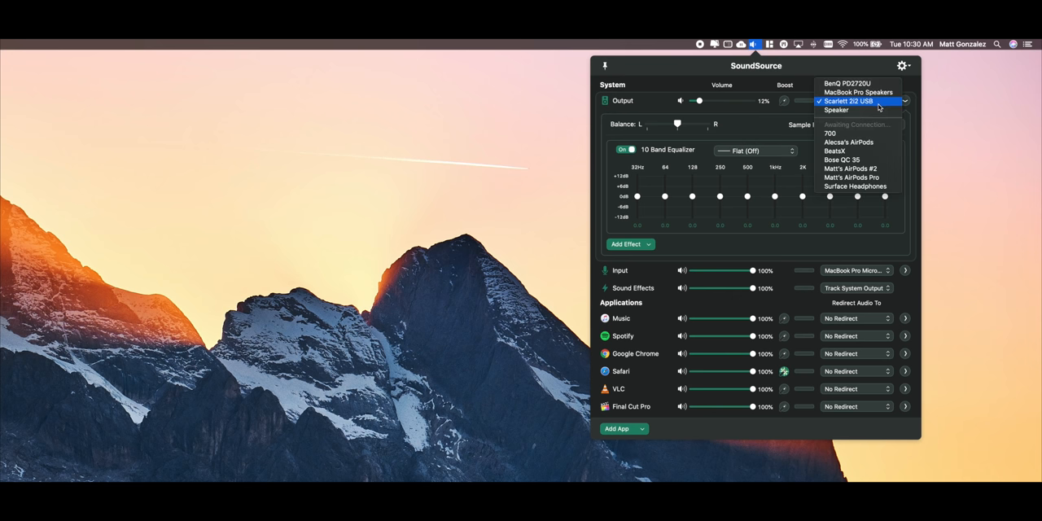
mouse_move(877, 92)
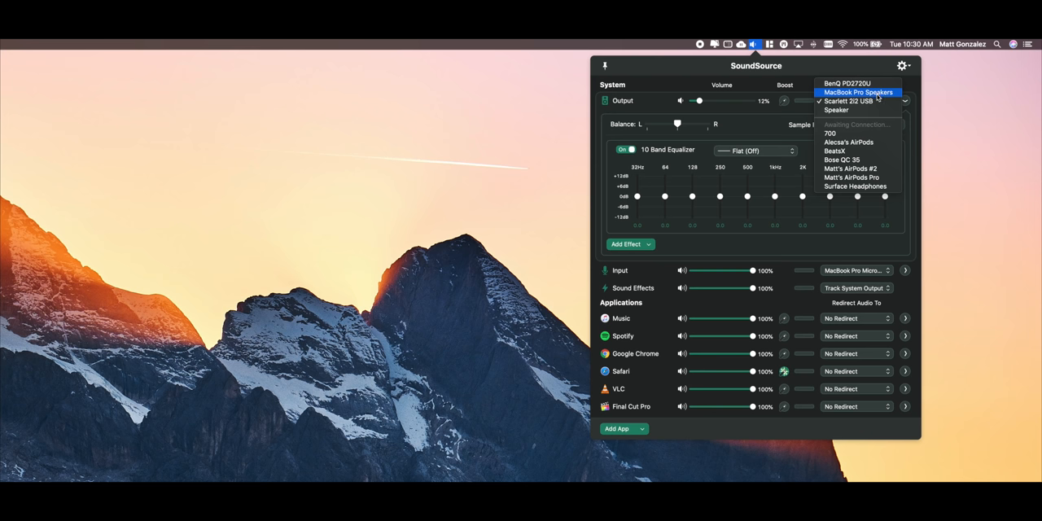
left_click(847, 101)
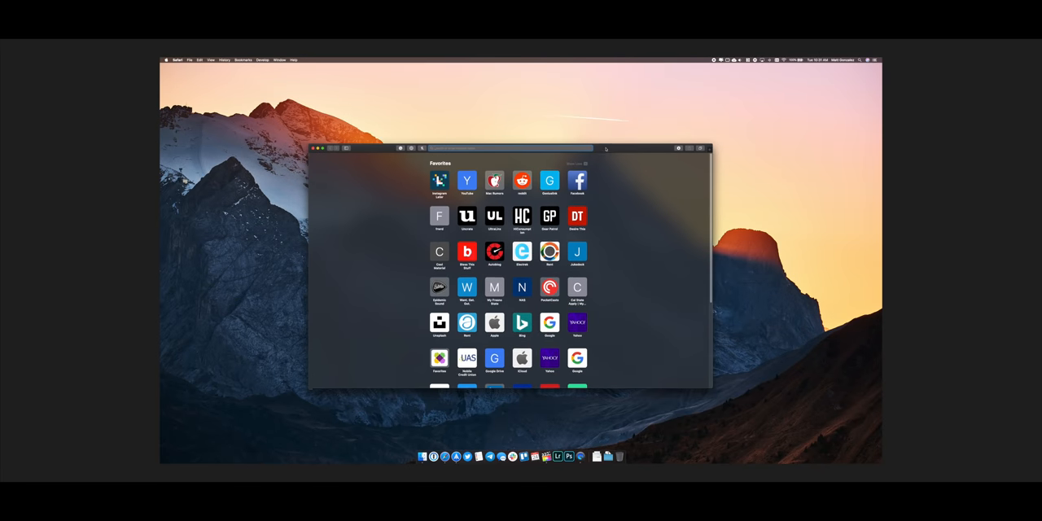
Maximize the Safari Favorites window to full screen with Magnet's snap.
left_click(323, 146)
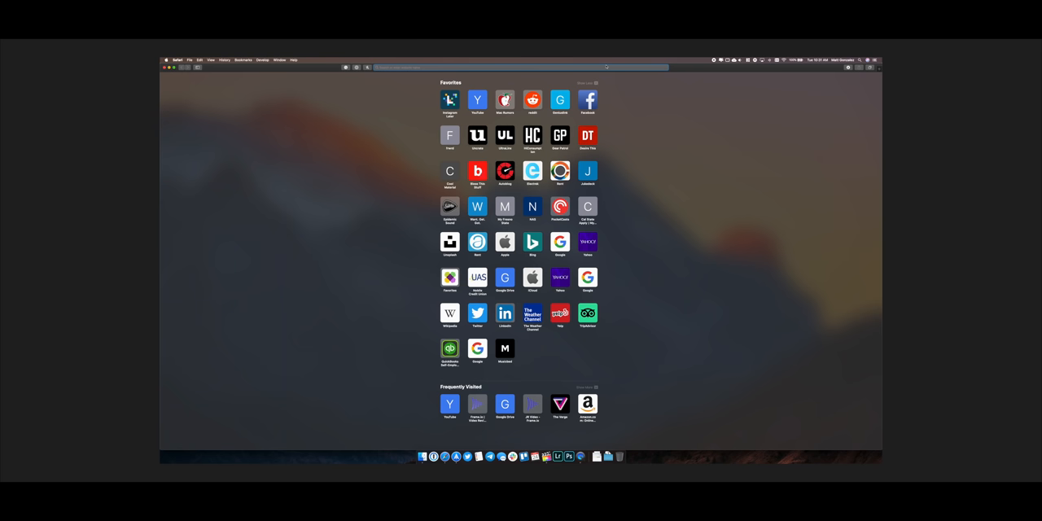